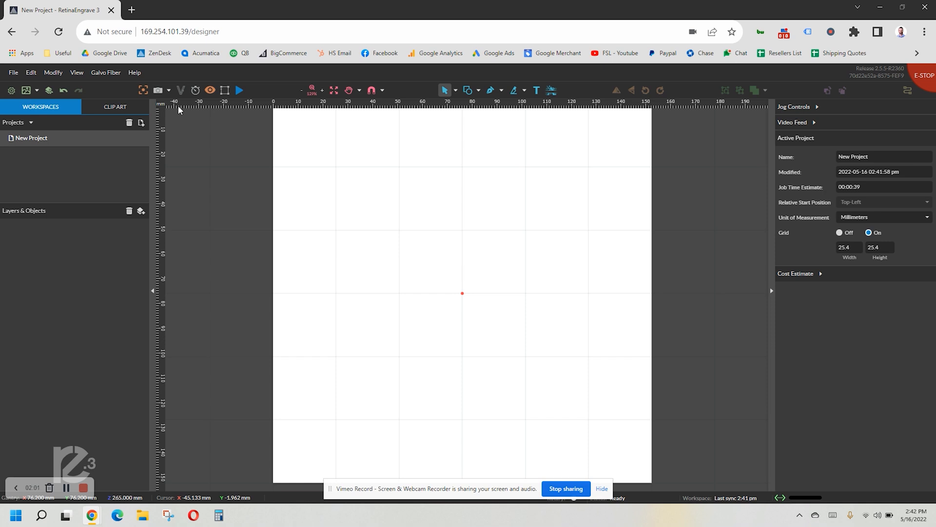
mouse_move(181, 109)
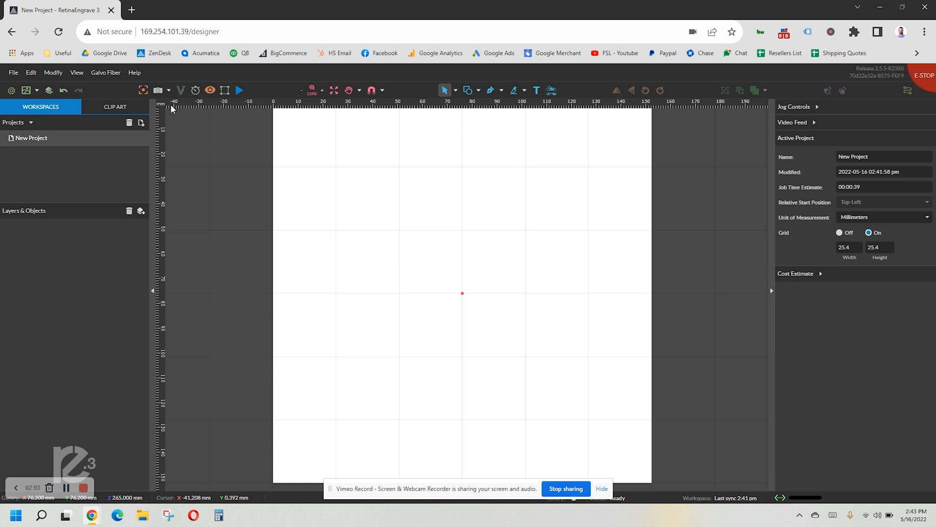
mouse_move(158, 90)
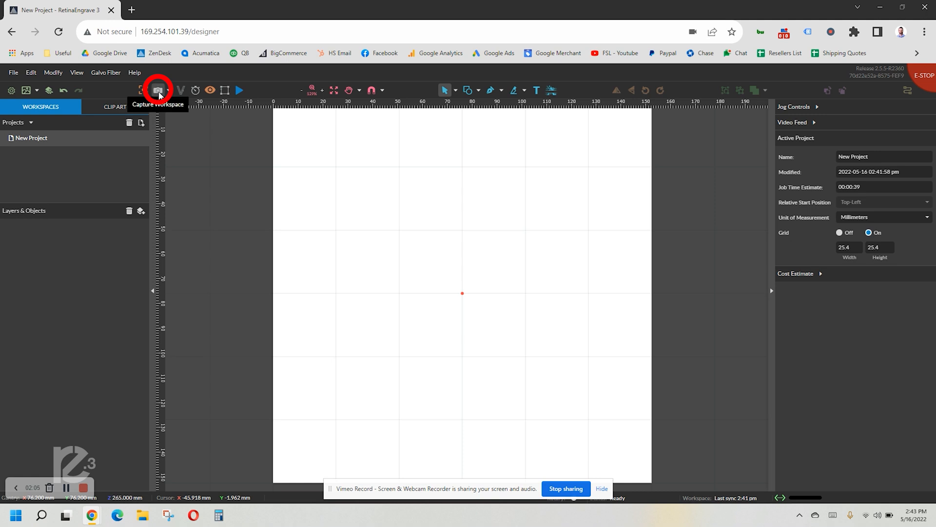
Step: Capture the perforated laser bed with the workspace camera, re-capturing until the image is current
click(157, 90)
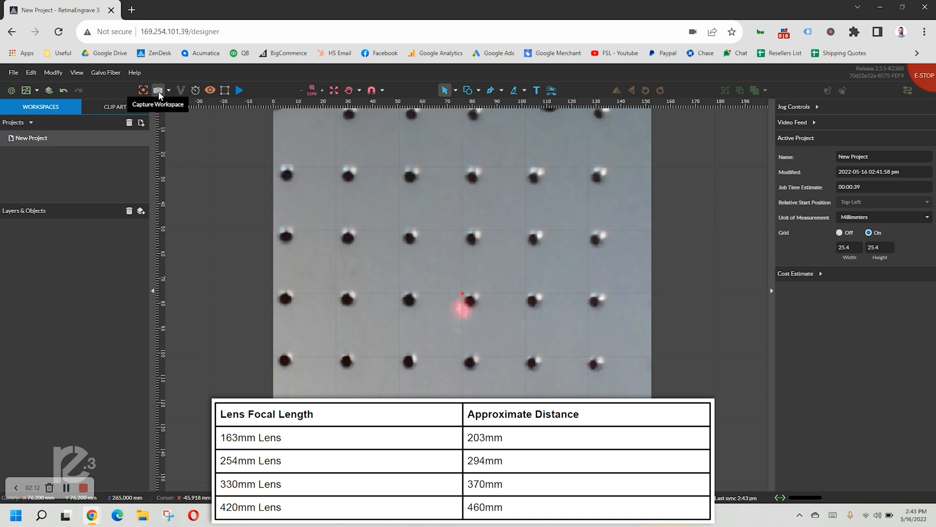
click(158, 90)
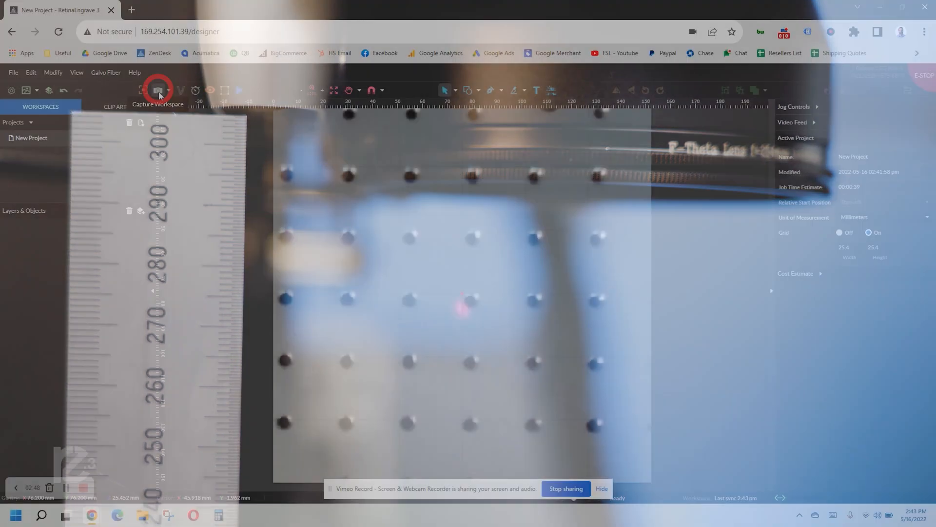
click(158, 90)
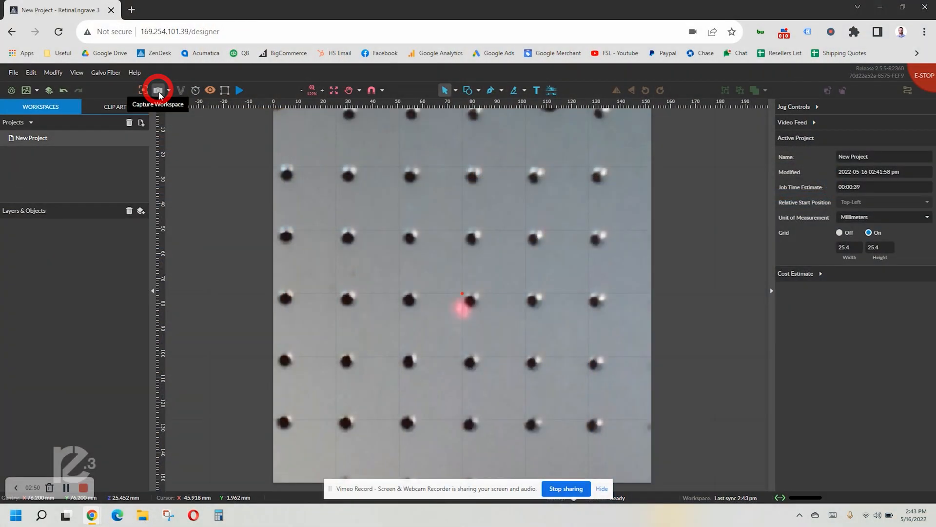
click(157, 90)
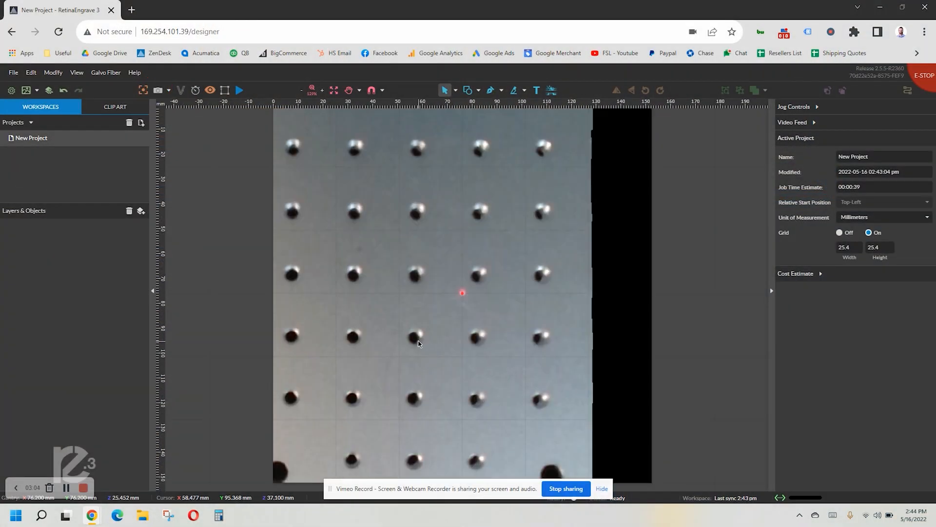
Step: Open Laser Focus Test pattern generation at 500 mm/s, 10% power, 254 mm lens, centered
click(143, 90)
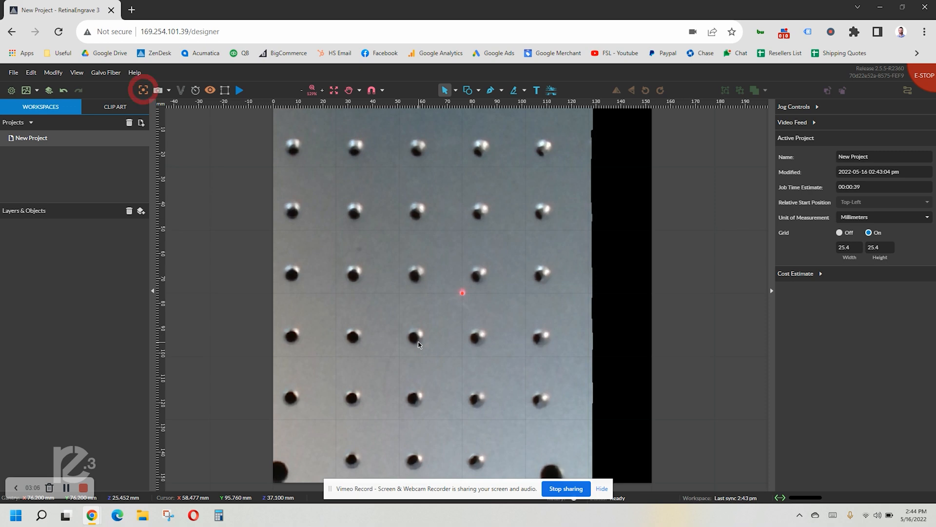
mouse_move(180, 218)
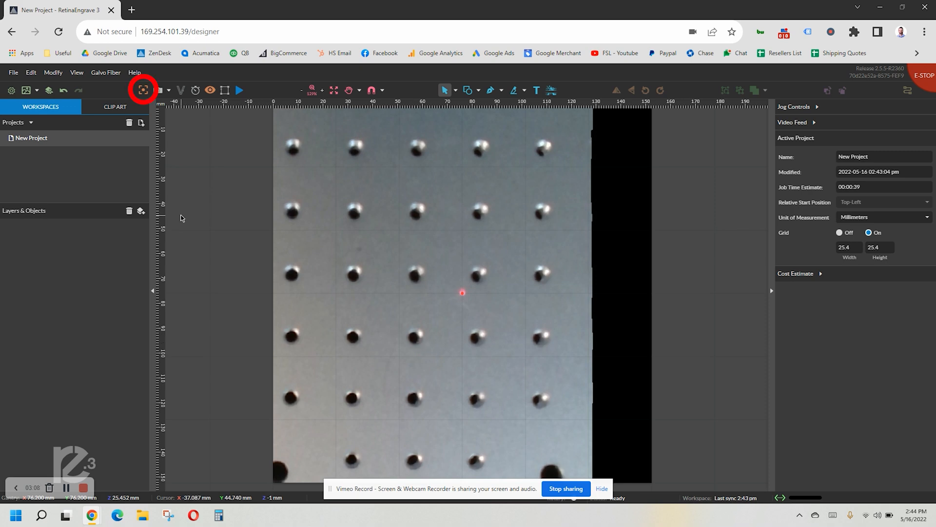
click(143, 90)
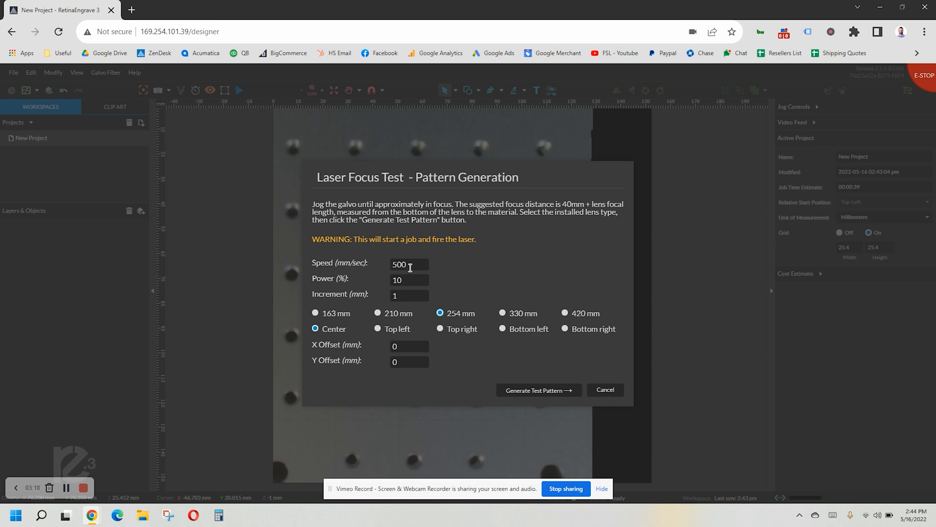
mouse_move(423, 282)
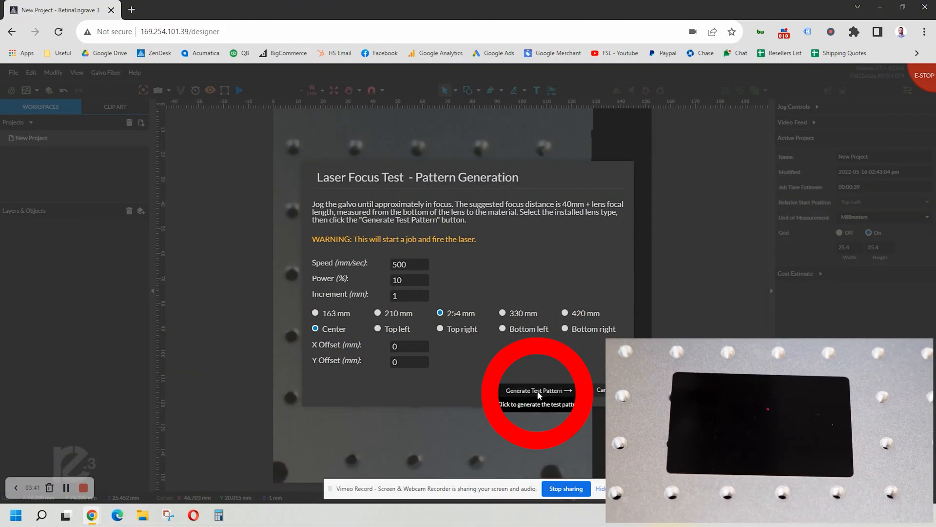
click(537, 390)
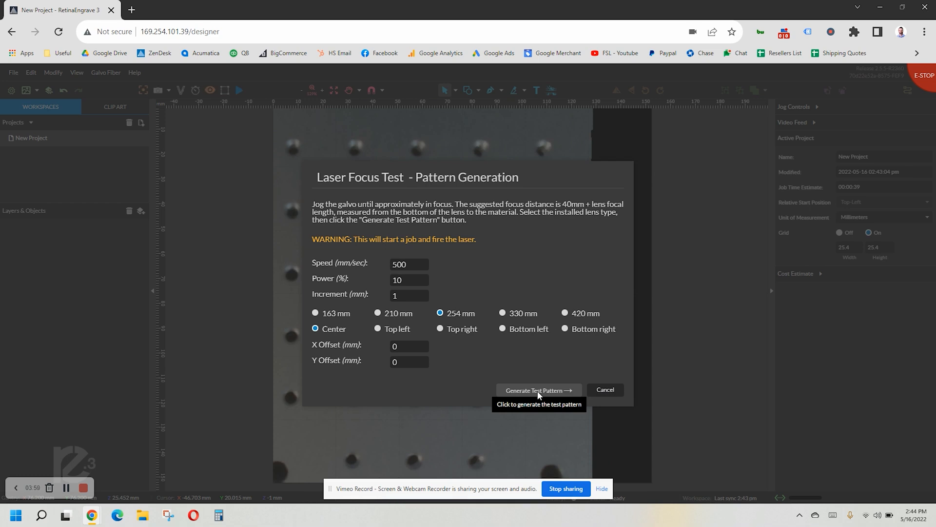
Step: Engrave the focus test, pick patterns C3 and F4, and focus the galvo to 26.26 mm
click(537, 389)
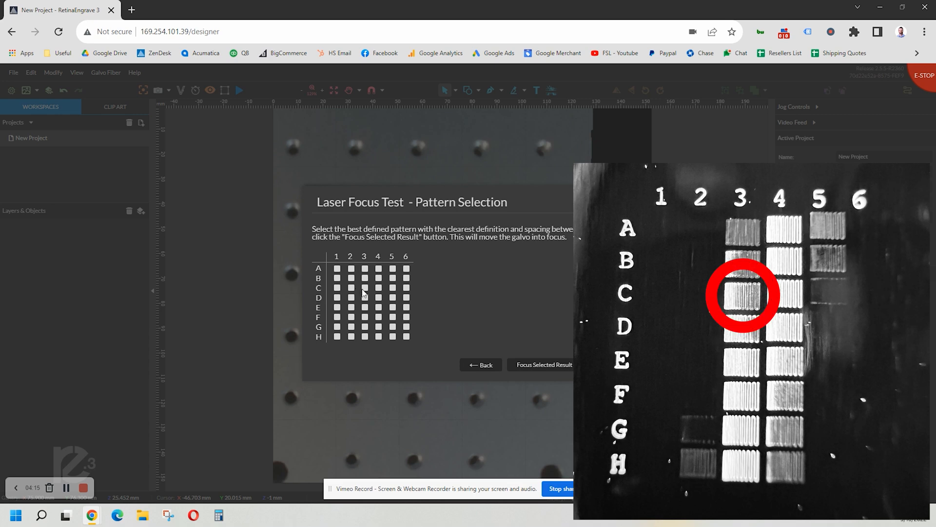
click(364, 288)
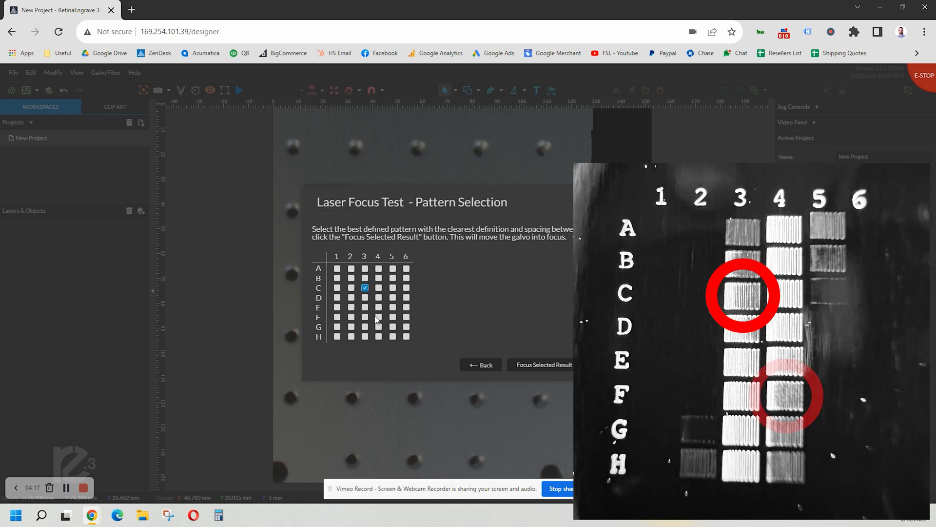
click(378, 317)
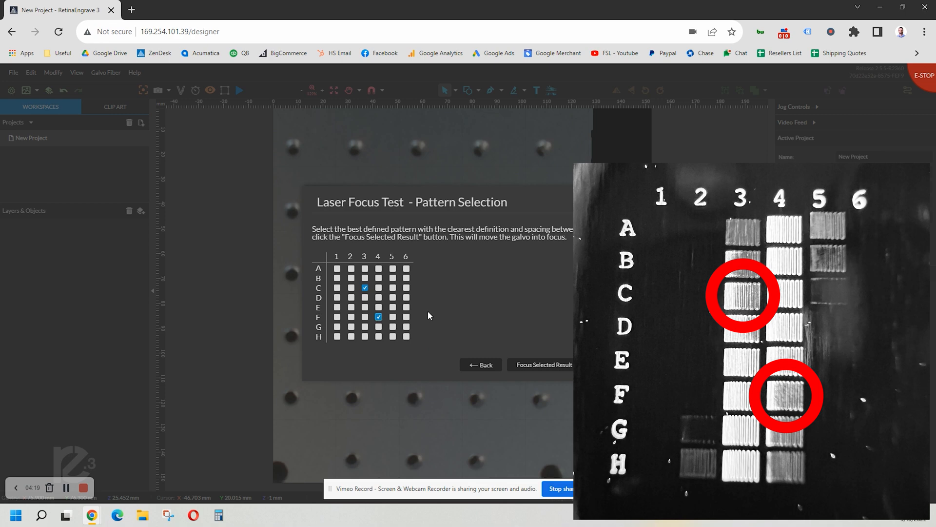
mouse_move(566, 352)
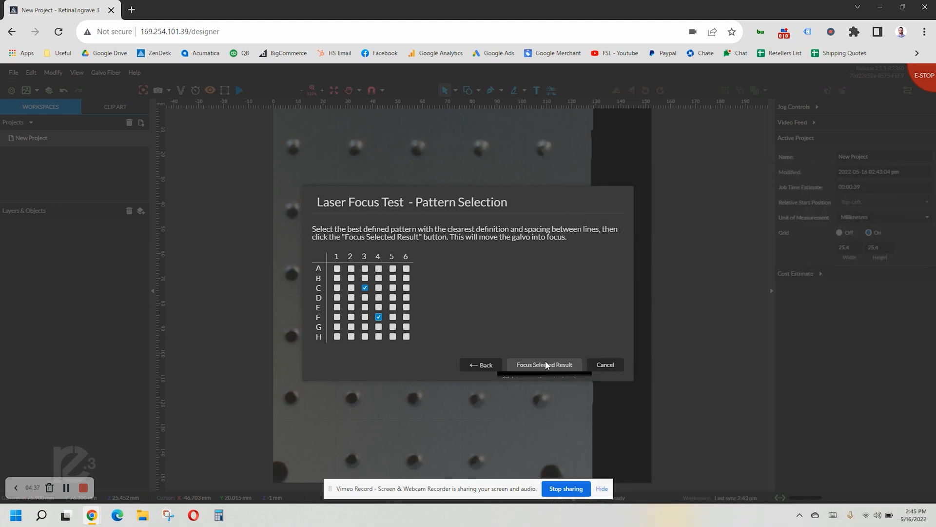
click(544, 364)
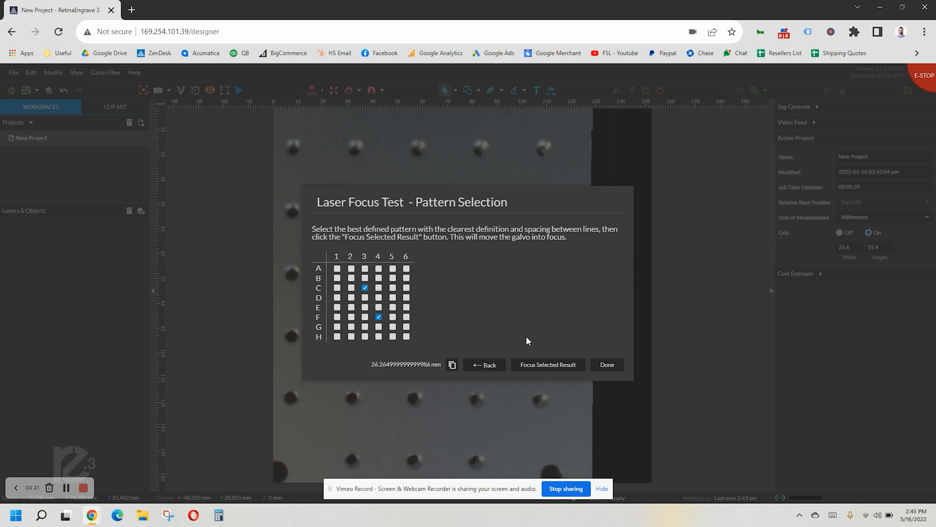
mouse_move(547, 364)
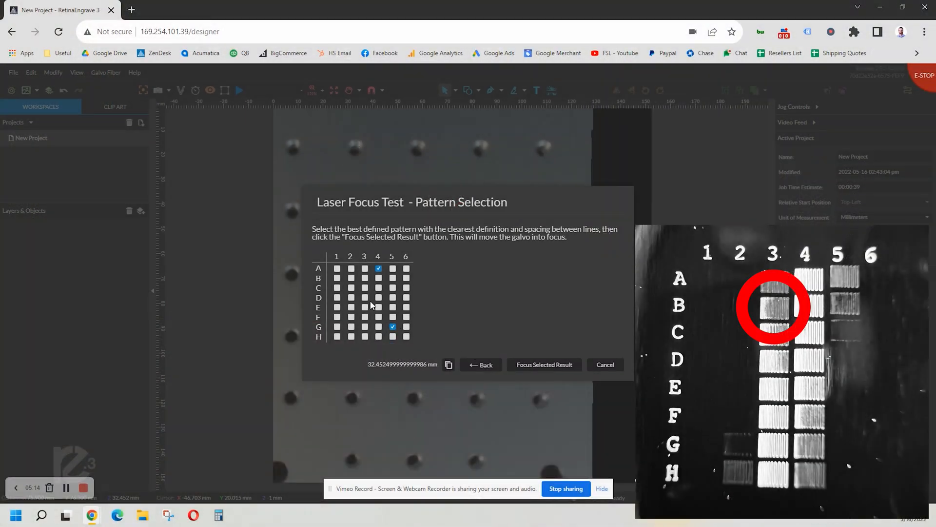
Step: Select B3 from the repeat focus test, focus the galvo to 32.45 mm, and close the dialog
click(365, 277)
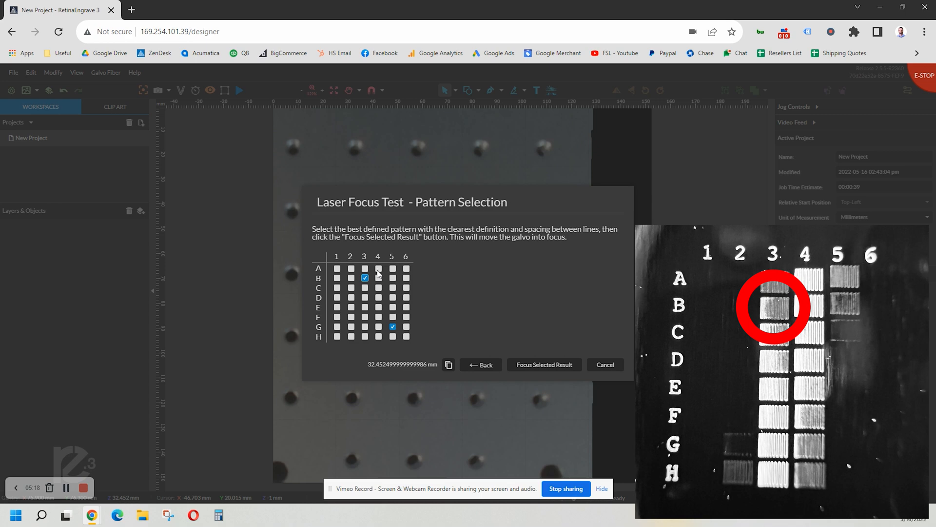
click(378, 336)
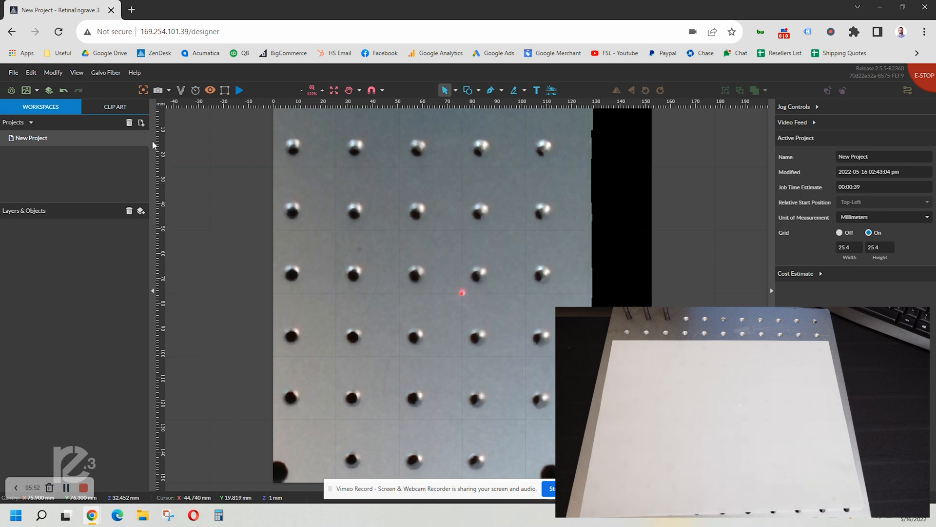
Step: Open Galvo Calibration from the Galvo Fiber menu, launching the Laser Tools setup page
click(106, 72)
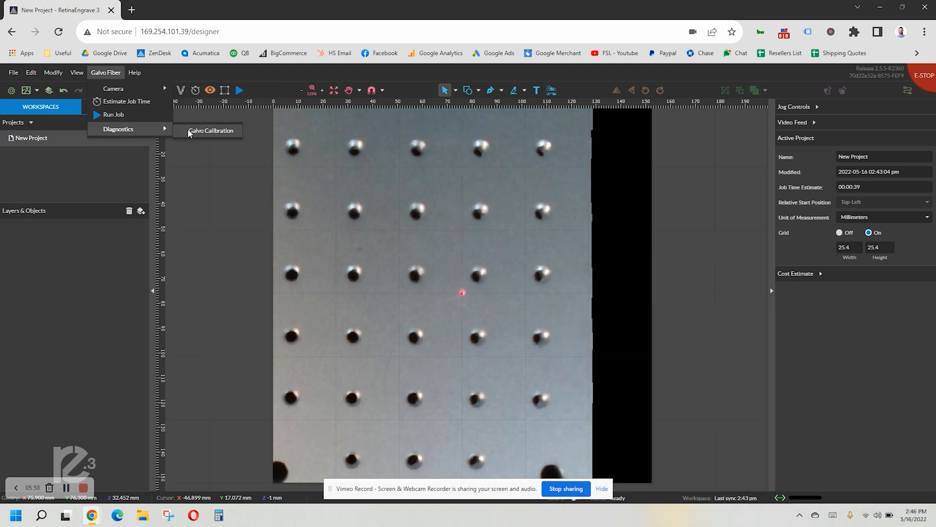
click(211, 130)
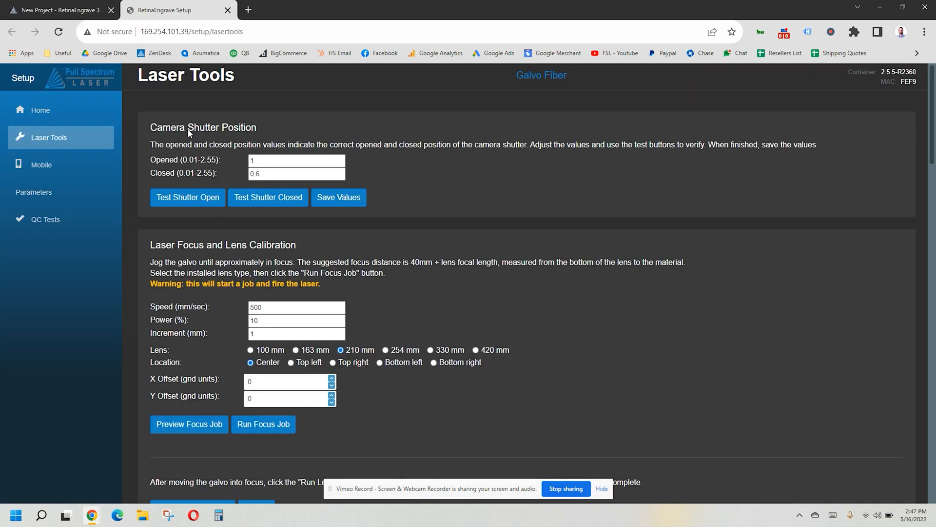
Step: Run Lens Calibration under Laser Focus and Lens Calibration on the Laser Tools page
click(48, 137)
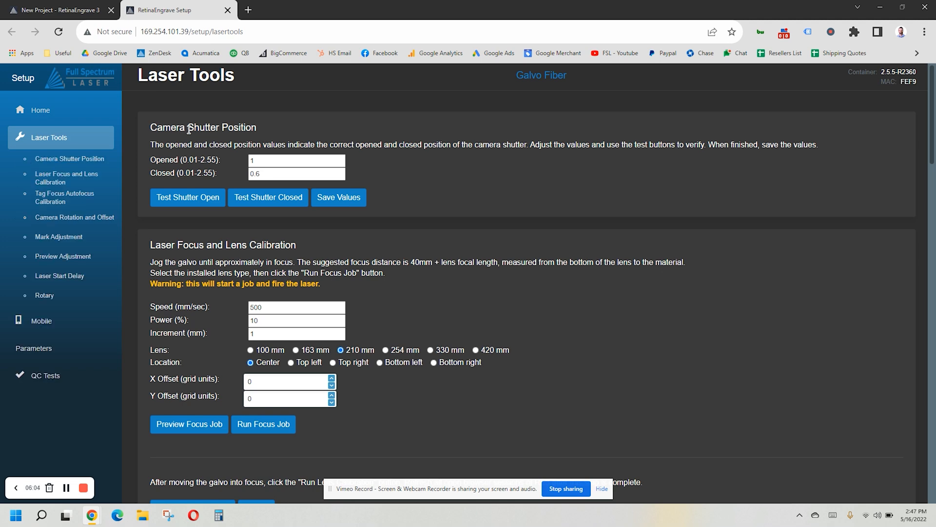
scroll(down, 3)
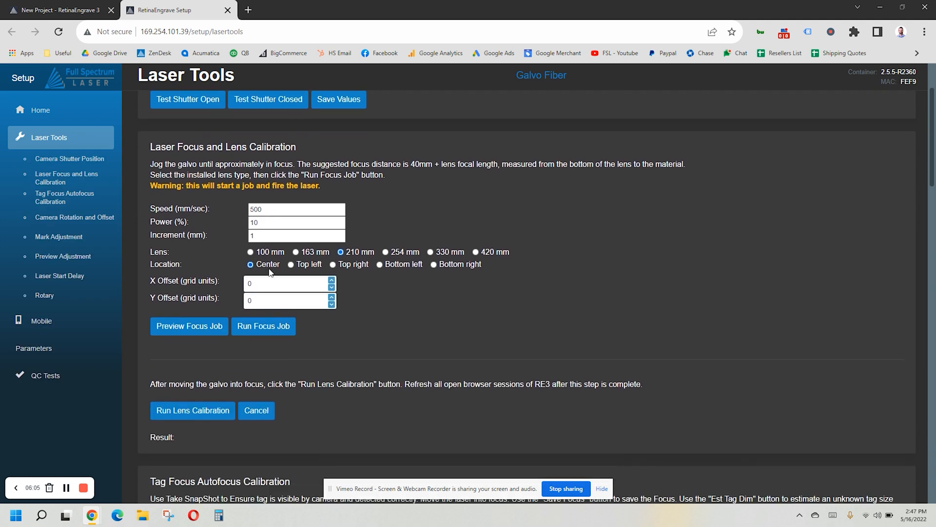
scroll(down, 3)
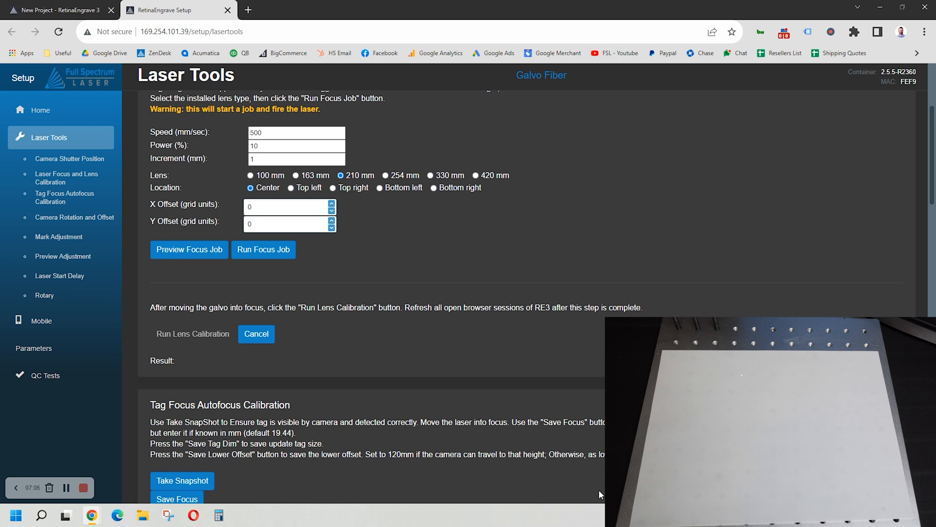
click(192, 333)
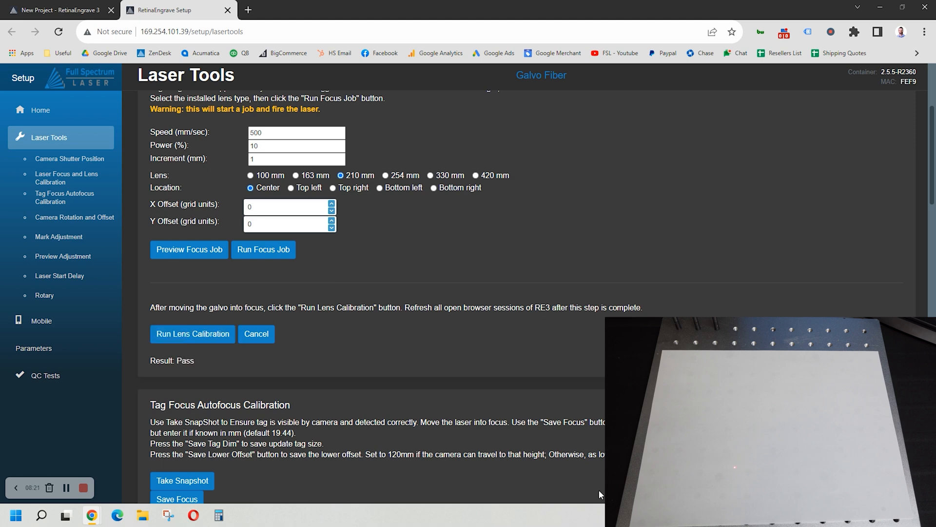